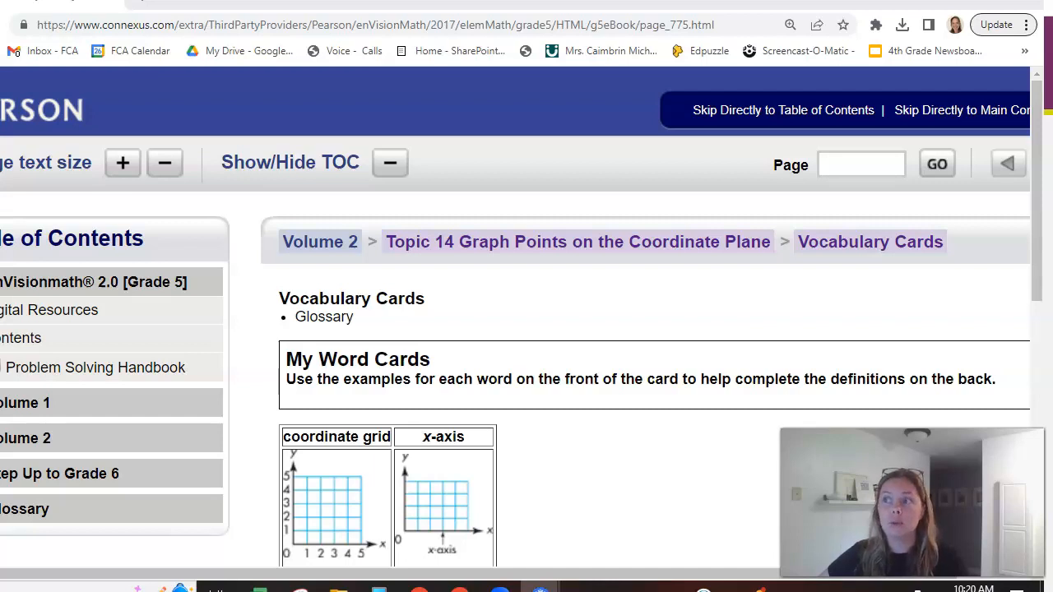
Show the Unit 2 Intro pages document with its seven-term coordinate-plane vocabulary list
{"action": "left_click", "coordinate": [247, 122]}
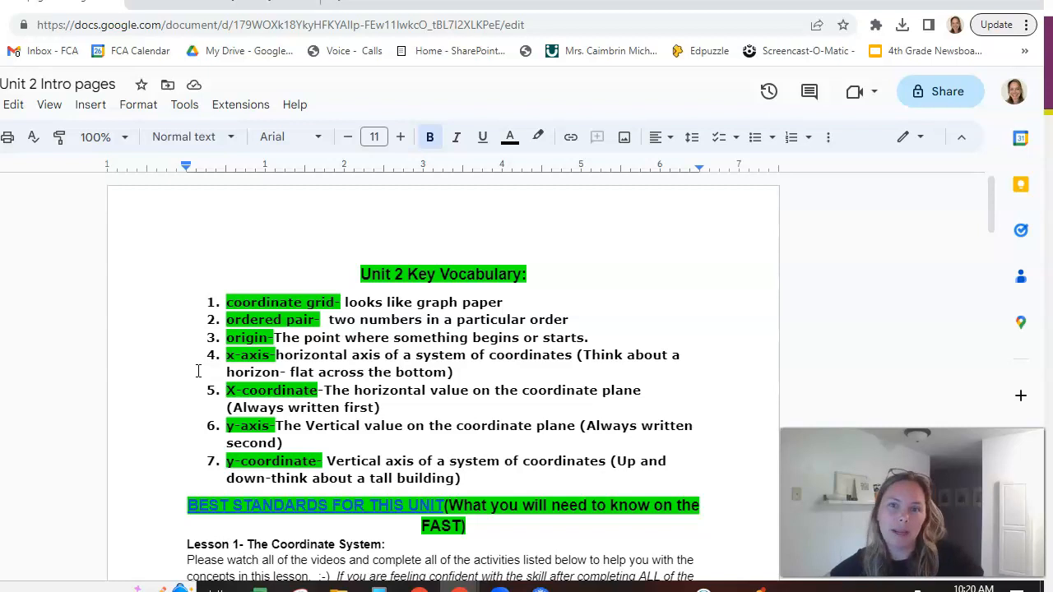
{"action": "mouse_move", "coordinate": [386, 297]}
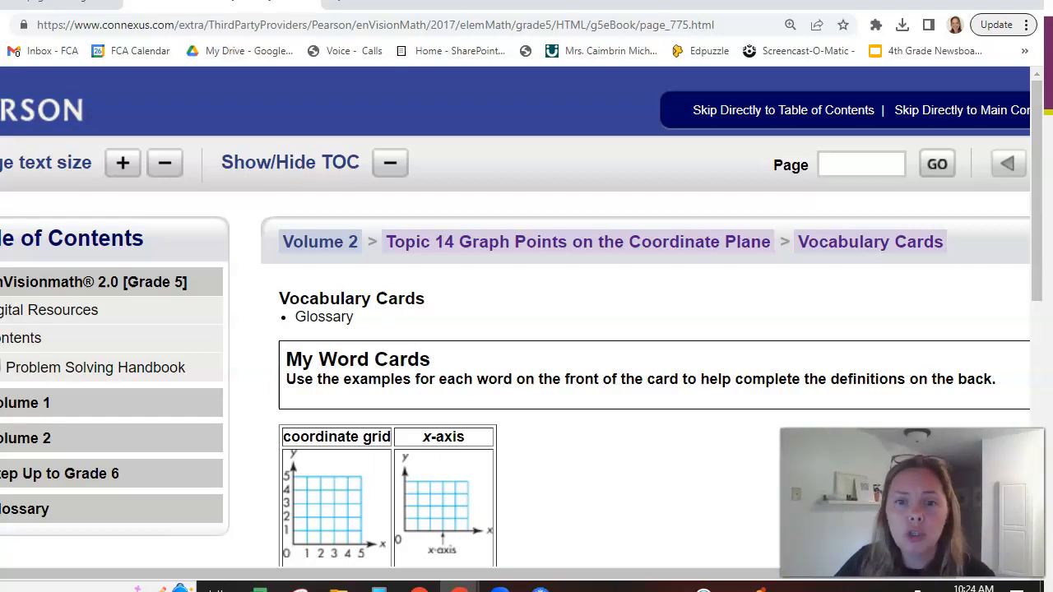
{"action": "scroll", "scroll_direction": "down", "scroll_amount": 3}
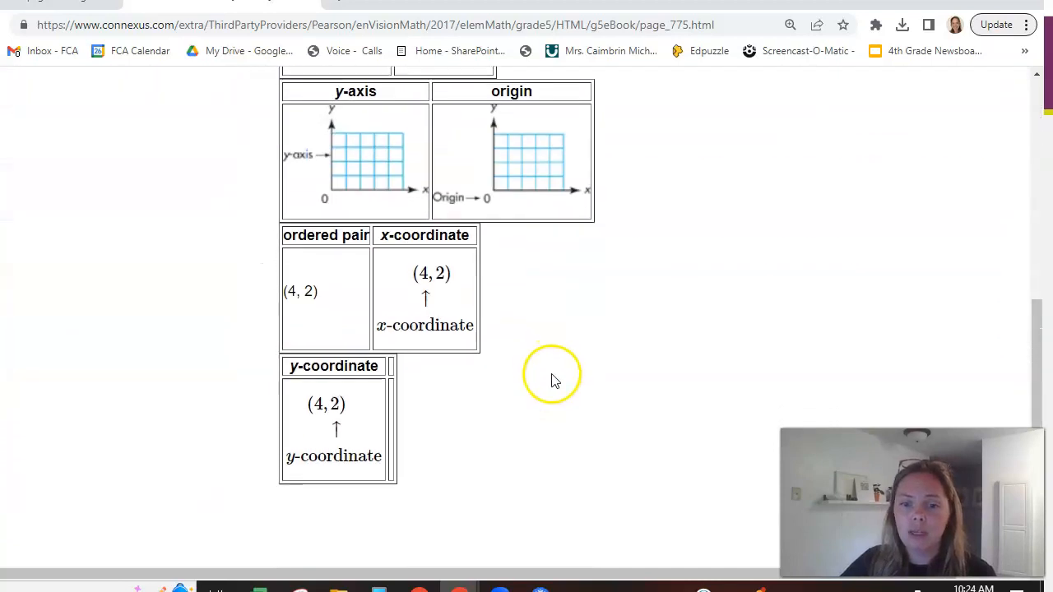
{"action": "scroll", "scroll_direction": "down", "scroll_amount": 3}
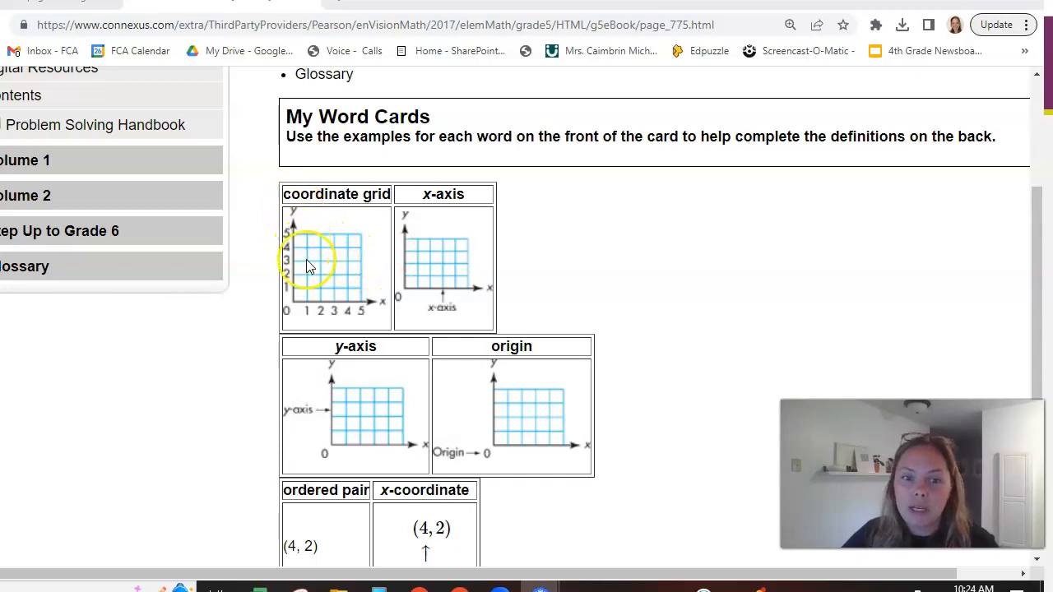
{"action": "mouse_move", "coordinate": [395, 296]}
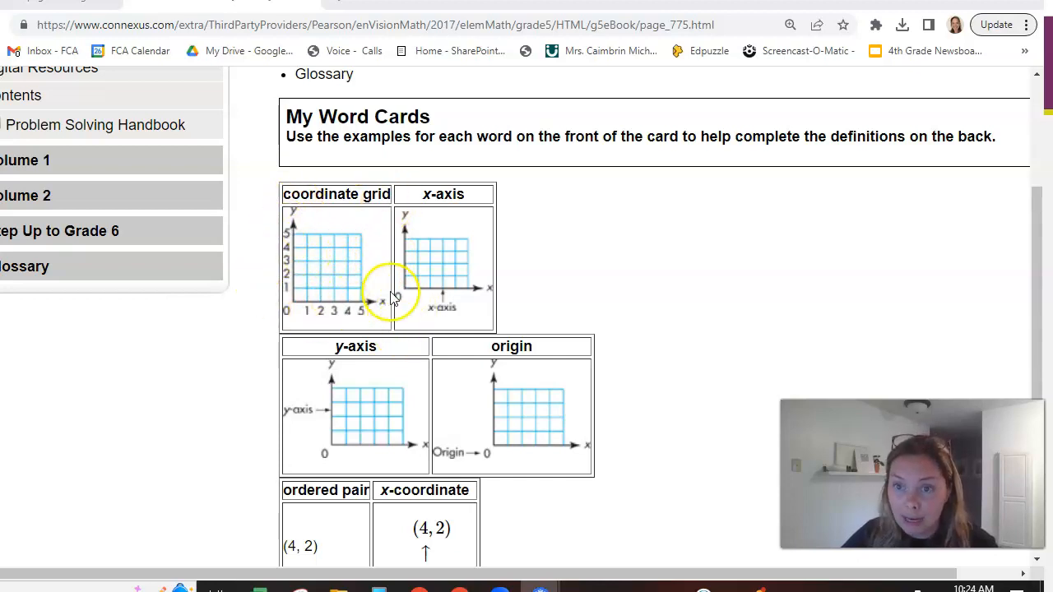
{"action": "mouse_move", "coordinate": [279, 206]}
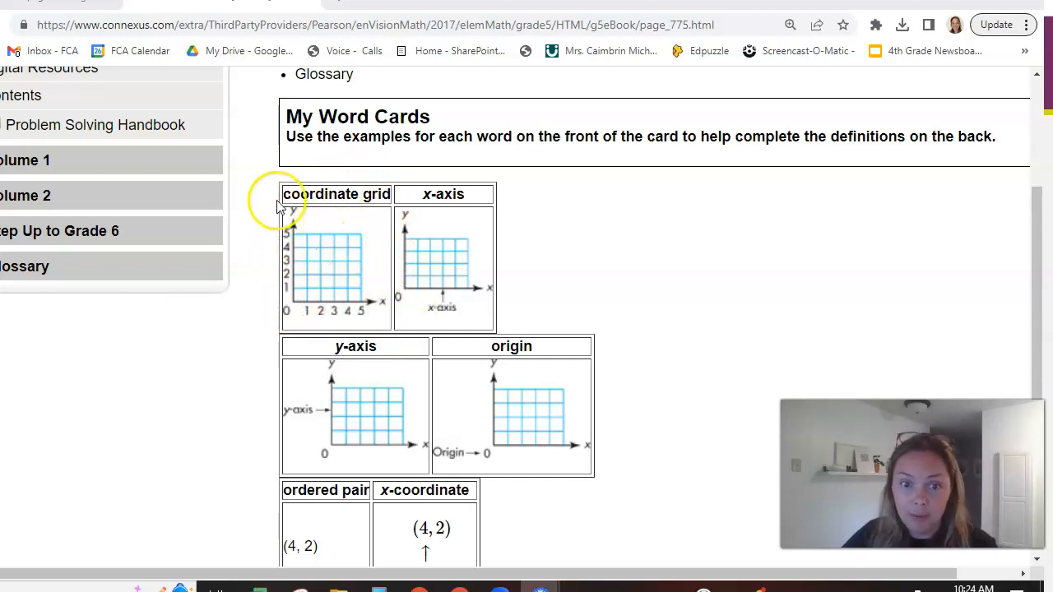
{"action": "mouse_move", "coordinate": [424, 243]}
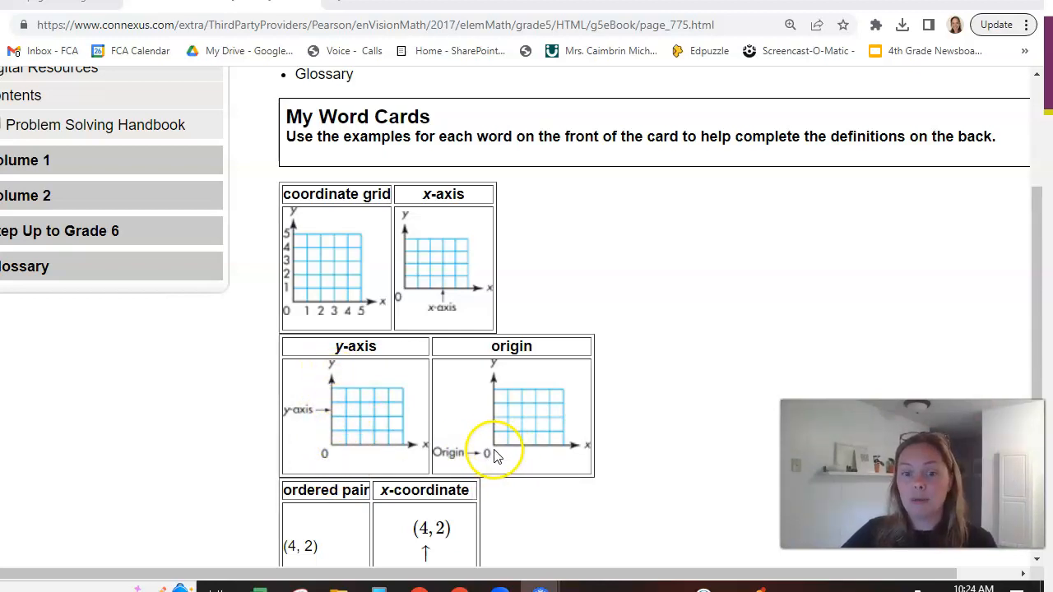
{"action": "mouse_move", "coordinate": [494, 452]}
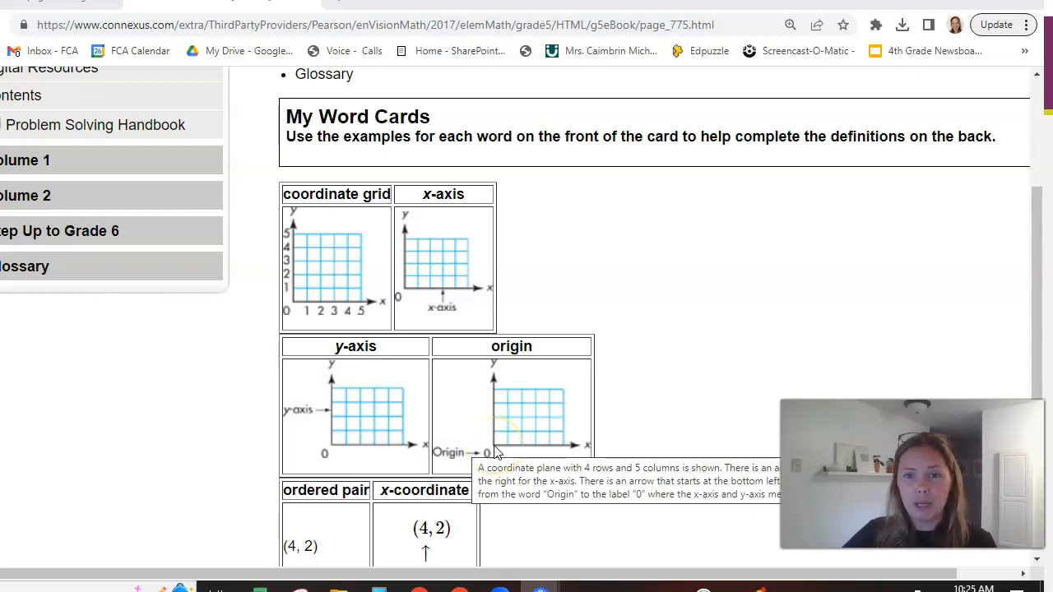
{"action": "scroll", "scroll_direction": "down", "scroll_amount": 3}
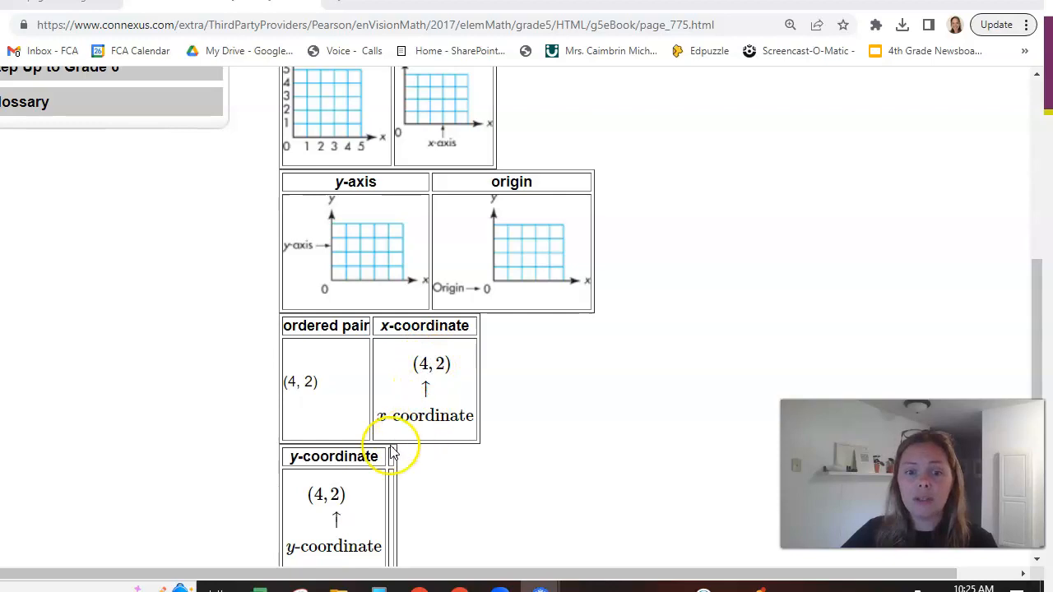
{"action": "scroll", "scroll_direction": "down", "scroll_amount": 3}
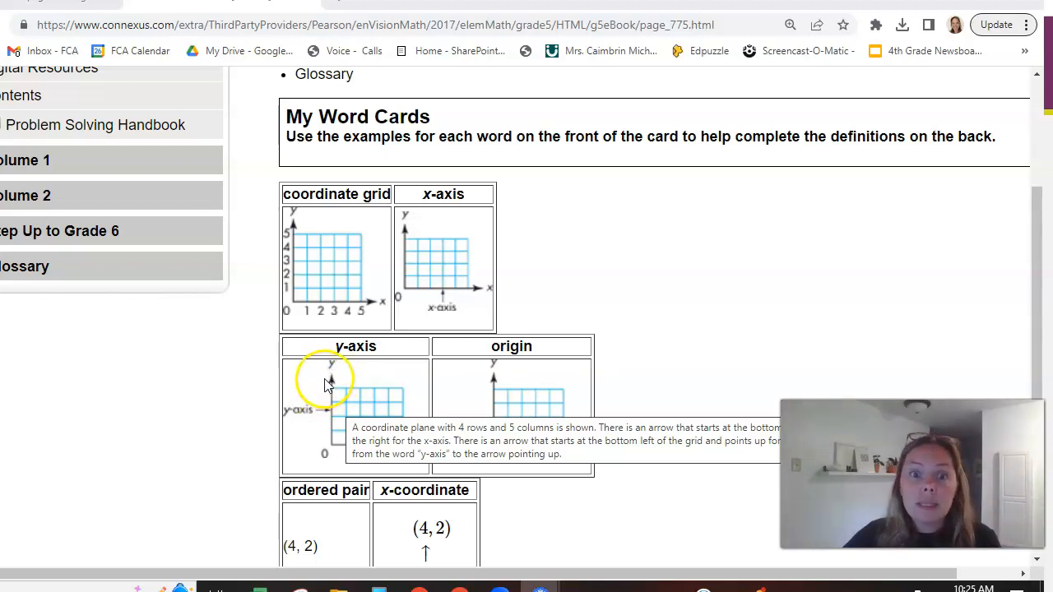
{"action": "mouse_move", "coordinate": [333, 366]}
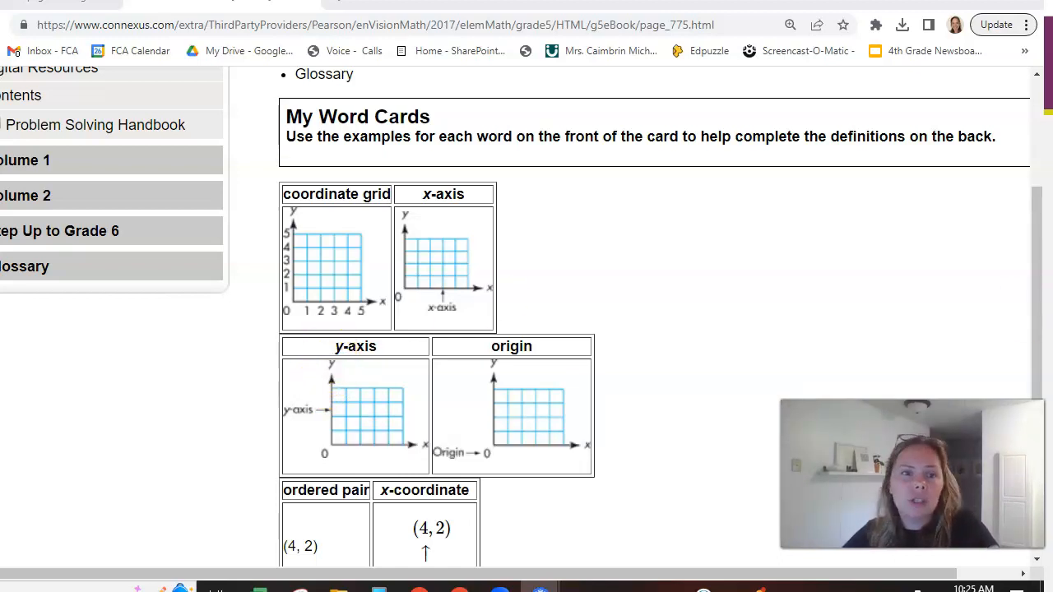
{"action": "mouse_move", "coordinate": [744, 419]}
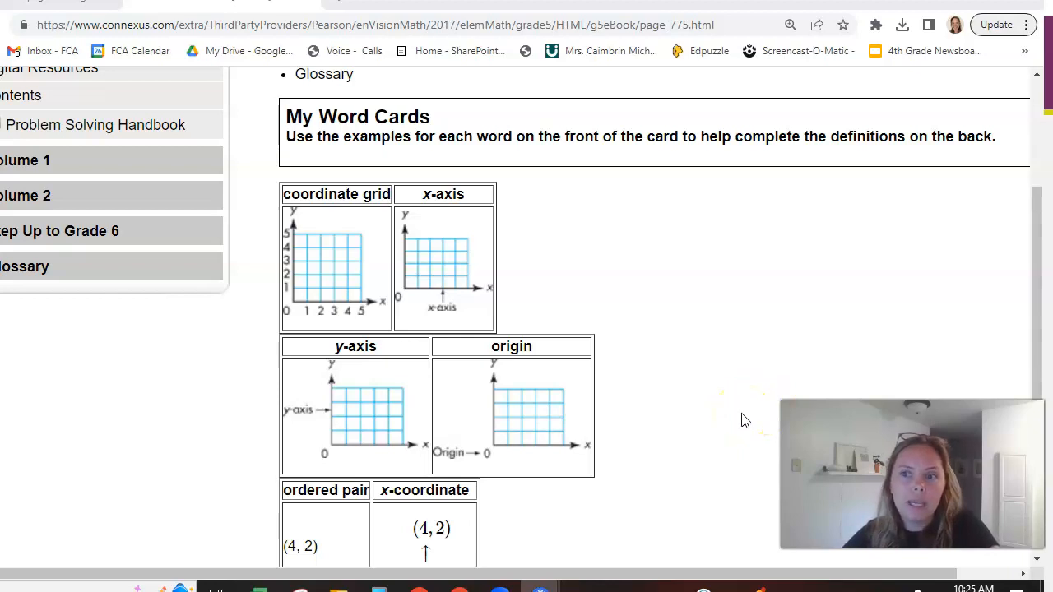